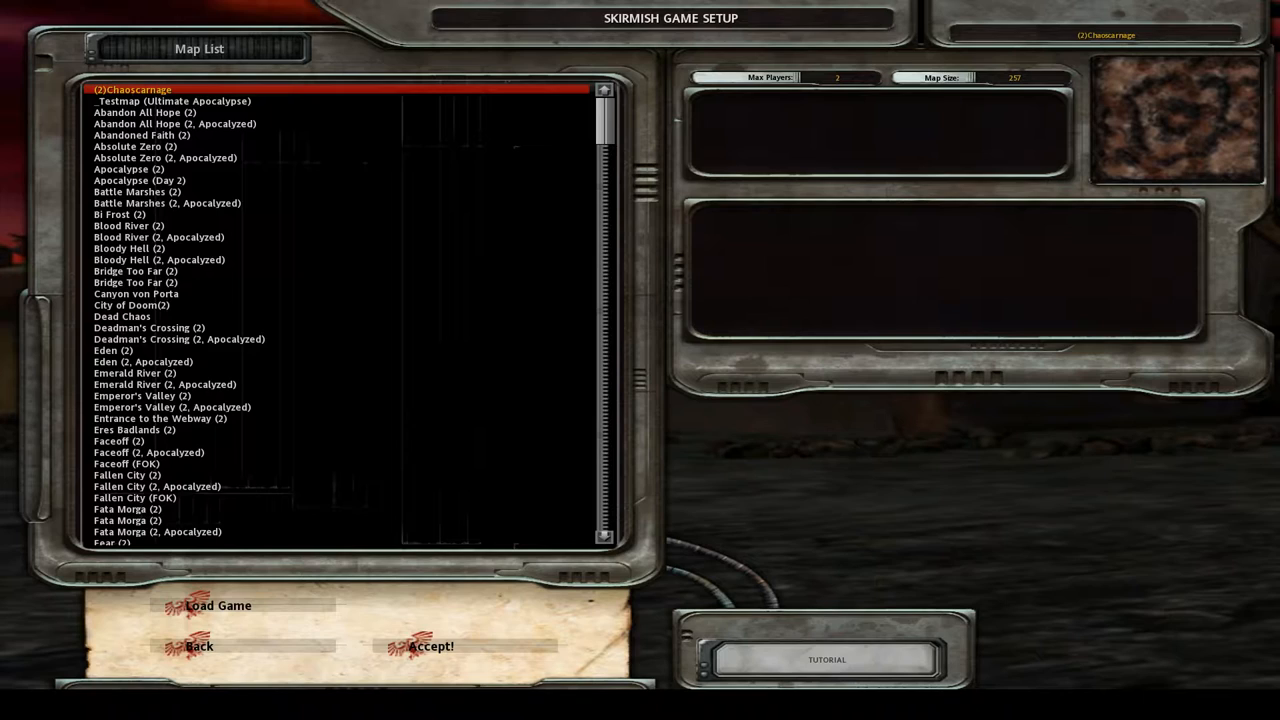
# Scroll the Map List and choose a map for the skirmish against two computer opponents.
pyautogui.scroll(-3)
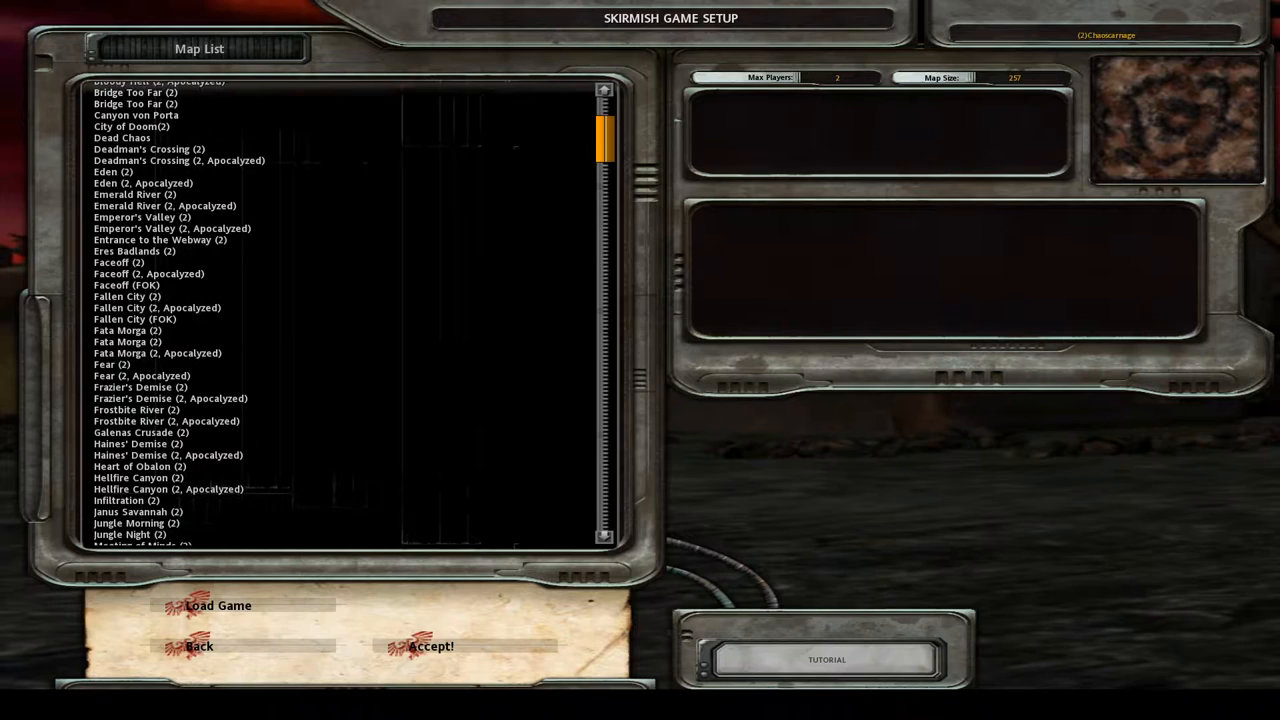
pyautogui.scroll(-3)
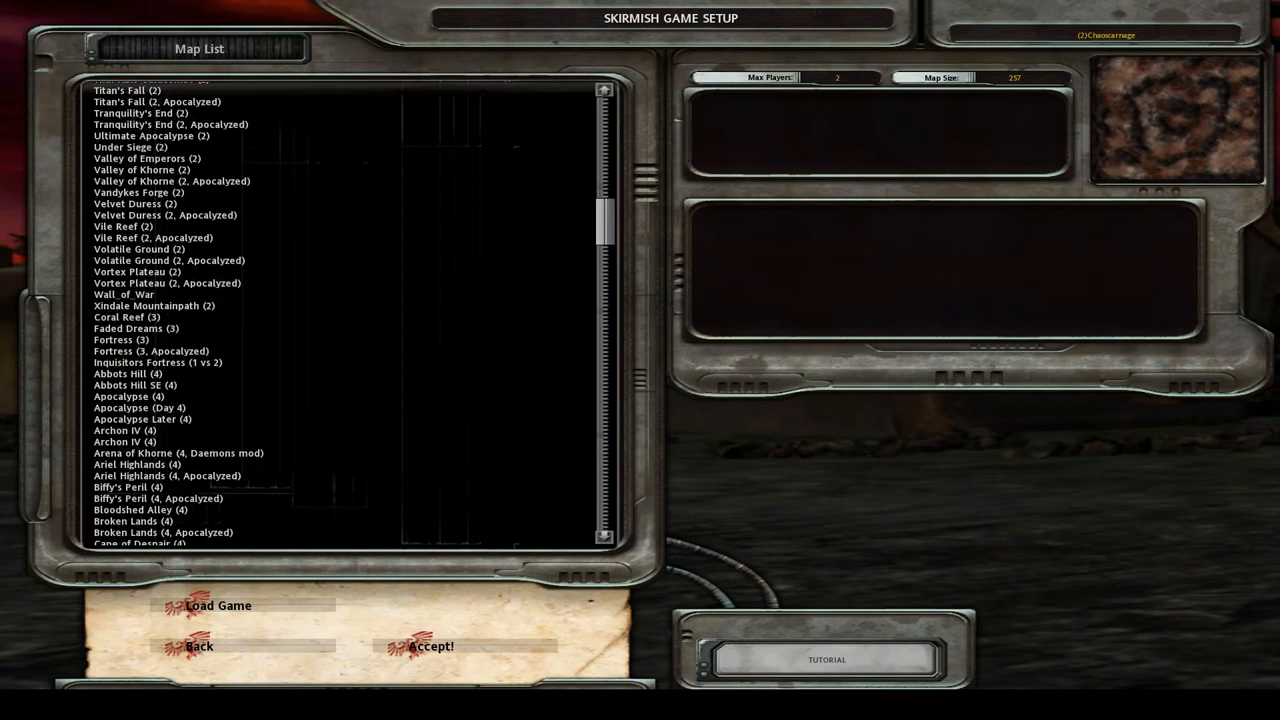
pyautogui.click(167, 296)
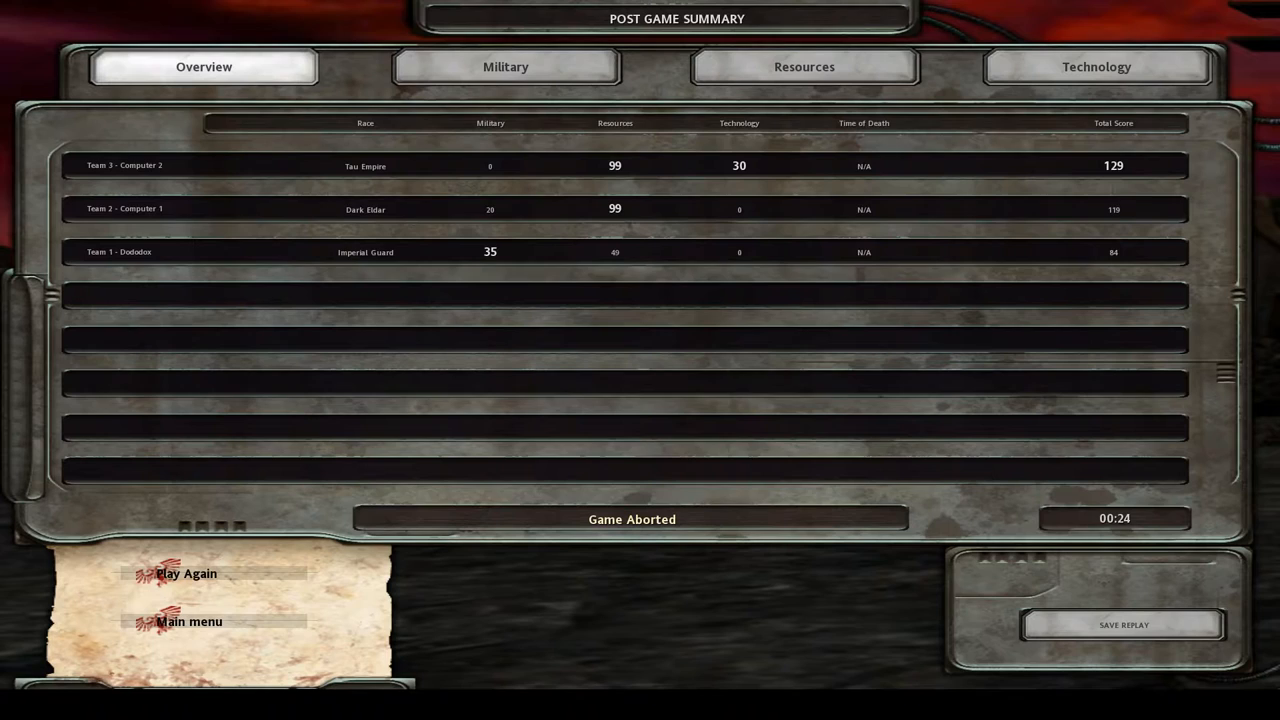
# Return to the main menu and launch another skirmish on Fortress.
pyautogui.click(188, 621)
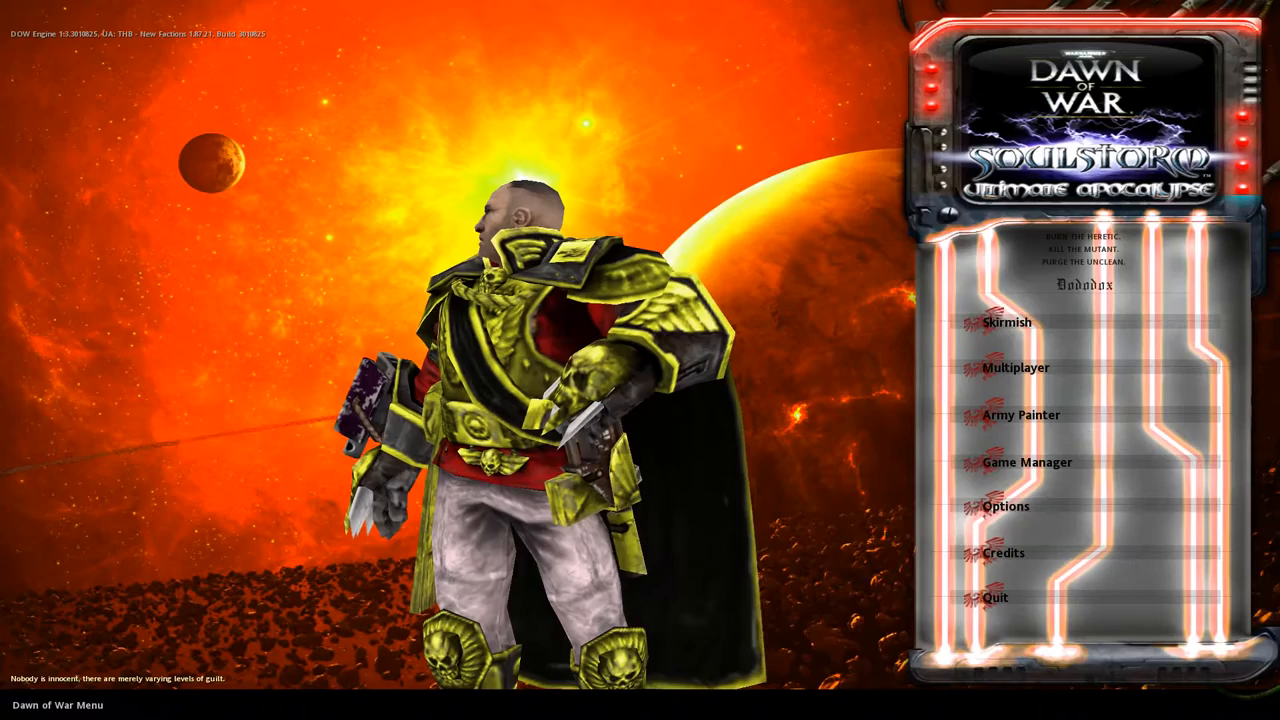
pyautogui.click(1006, 322)
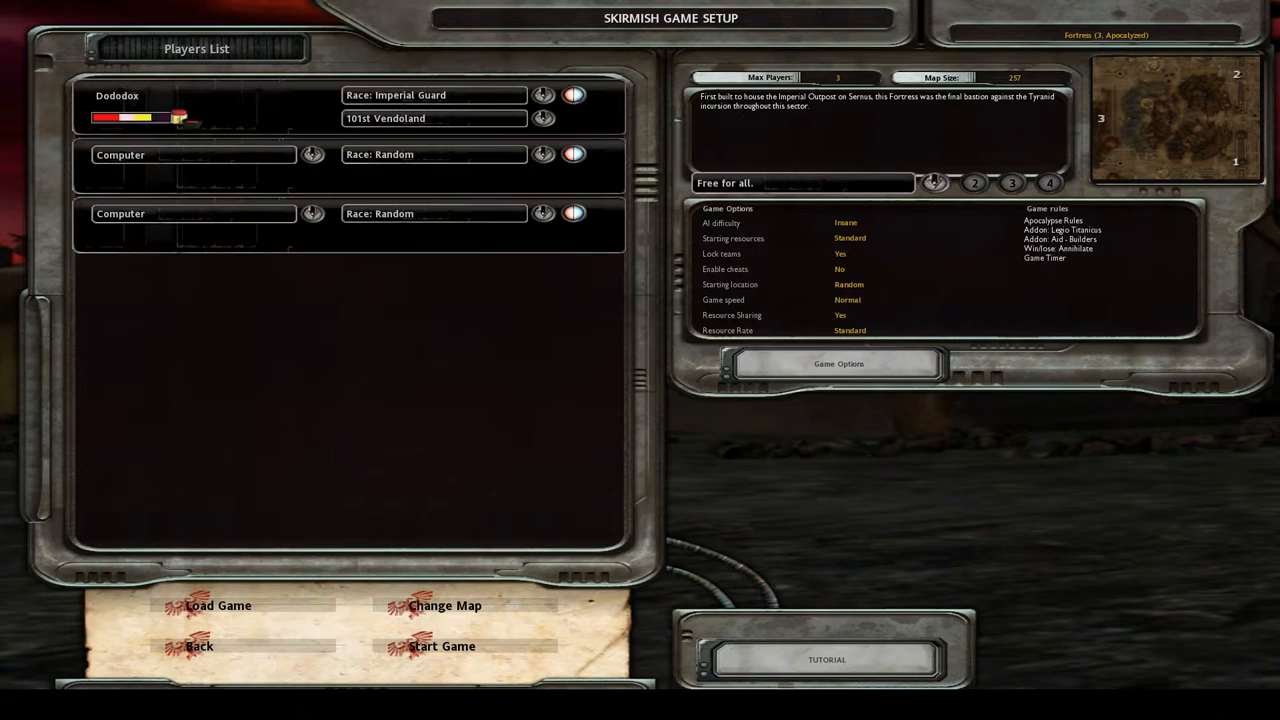
pyautogui.click(442, 646)
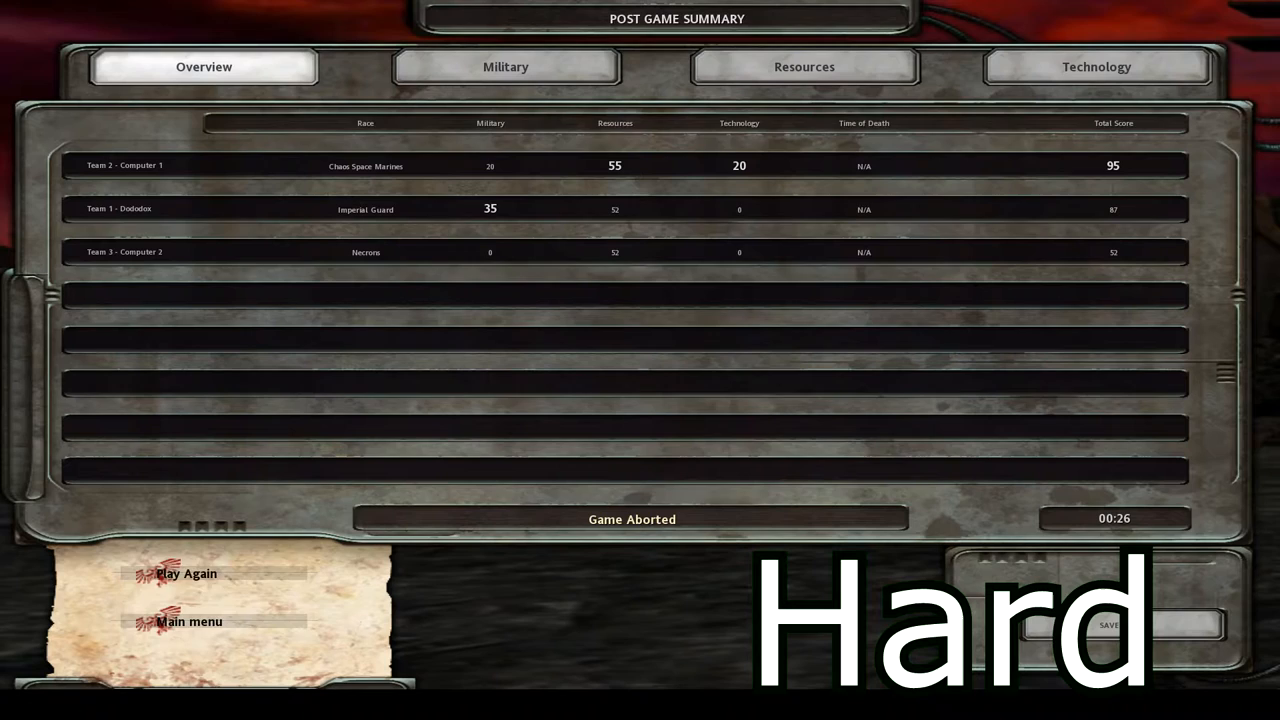
# Start a third skirmish from the main menu, then confirm aborting it.
pyautogui.click(190, 621)
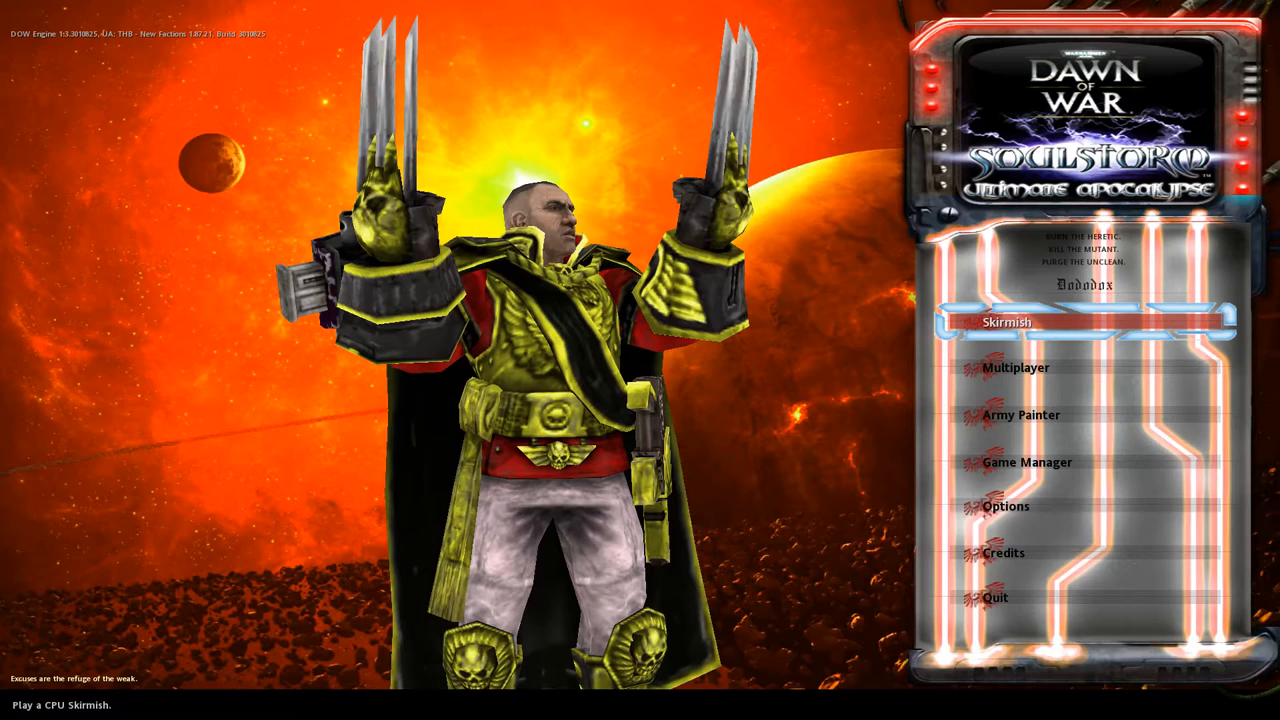
pyautogui.click(1005, 321)
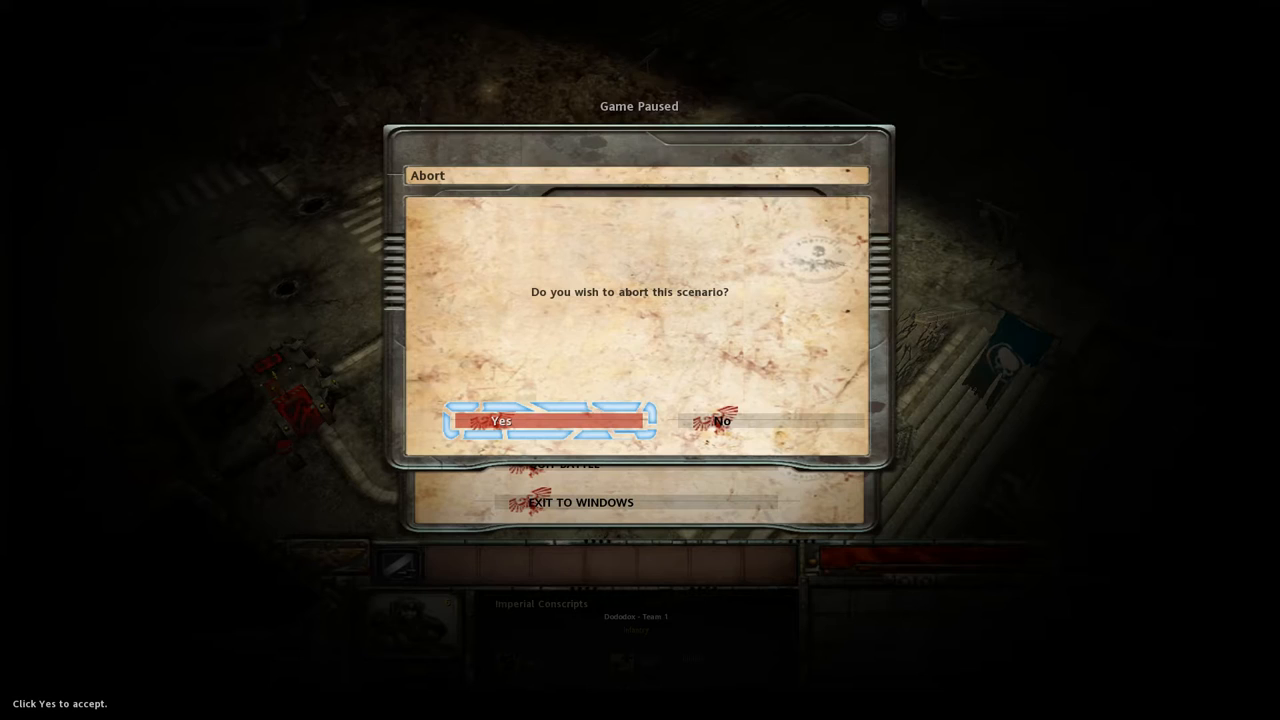
pyautogui.click(502, 441)
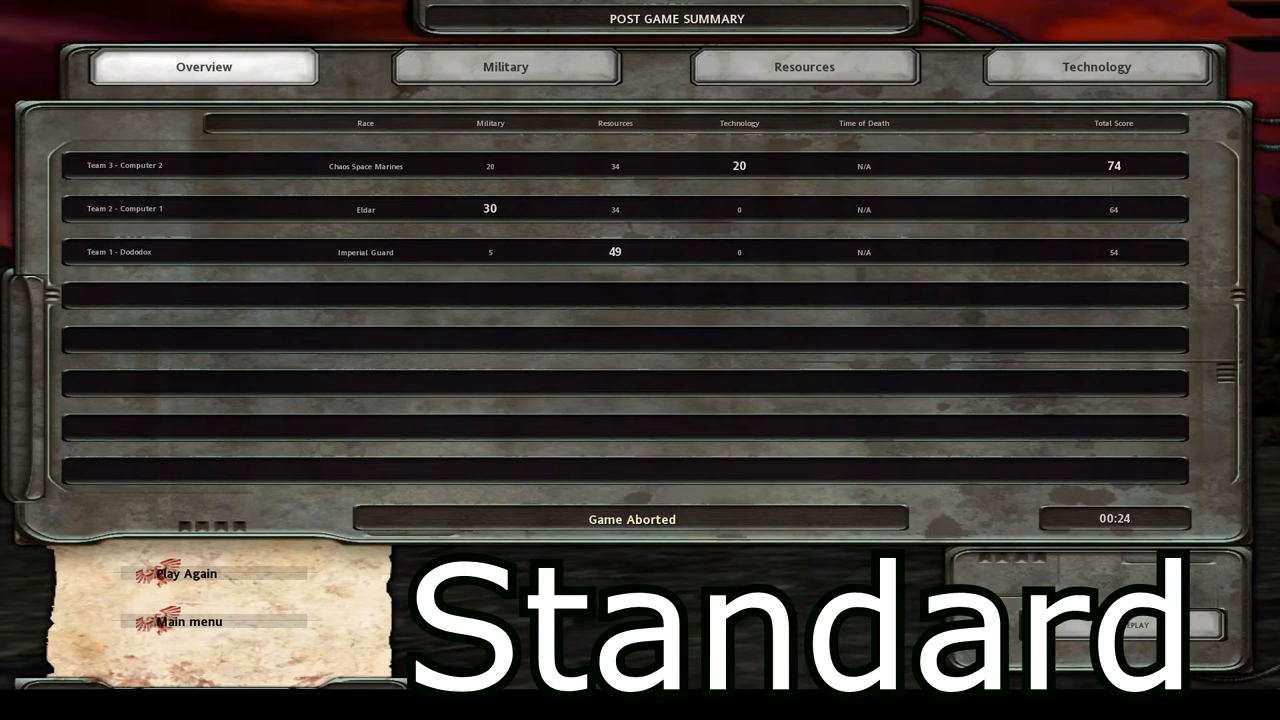
pyautogui.moveTo(210, 621)
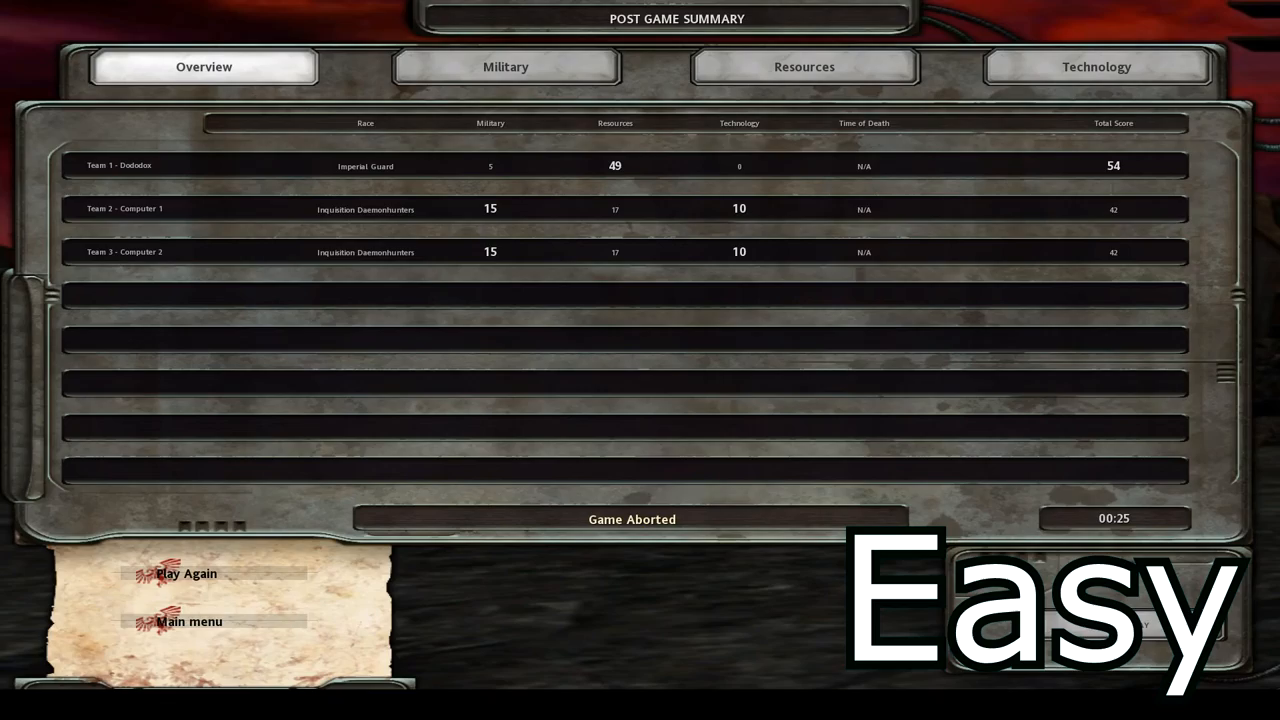
# Leave the 17-resource post-game summary for the Dawn of War main menu.
pyautogui.click(189, 621)
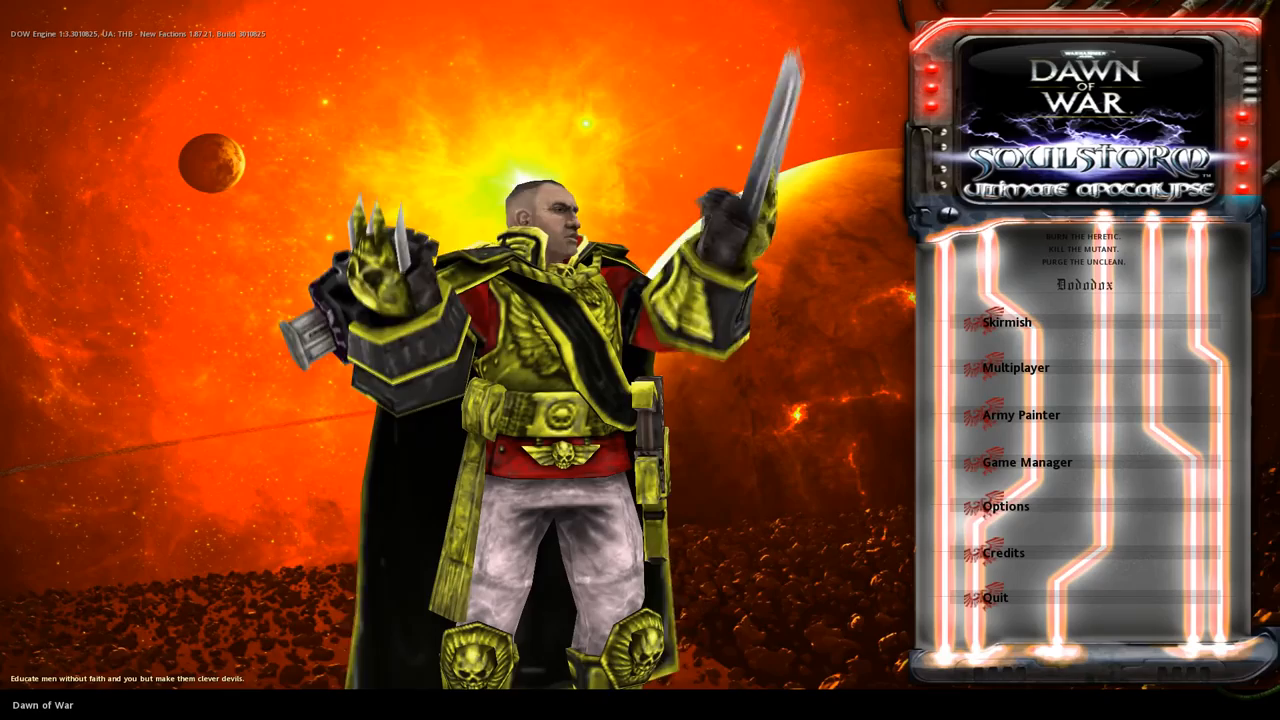